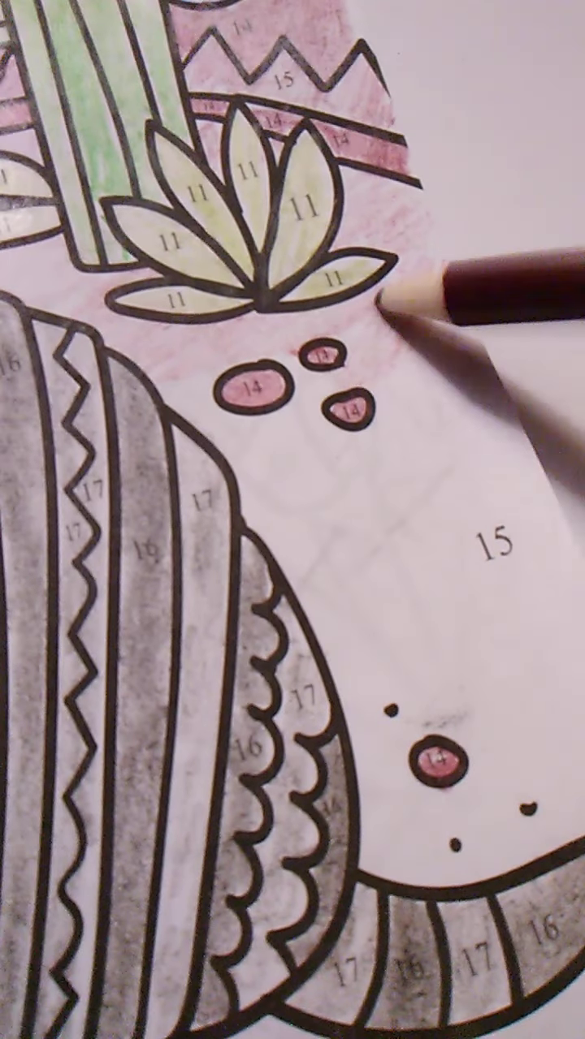
mouse_move(325, 390)
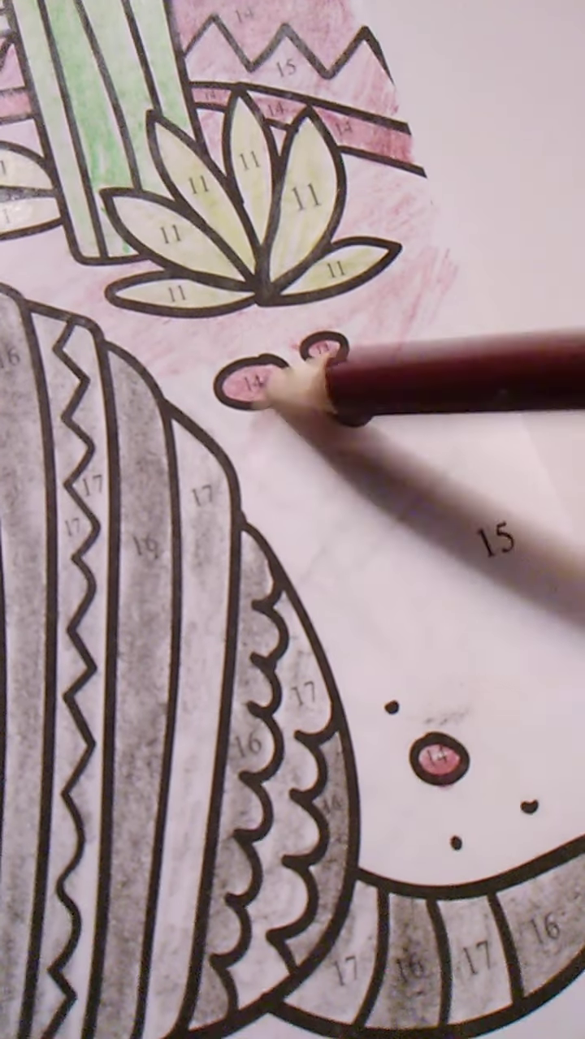